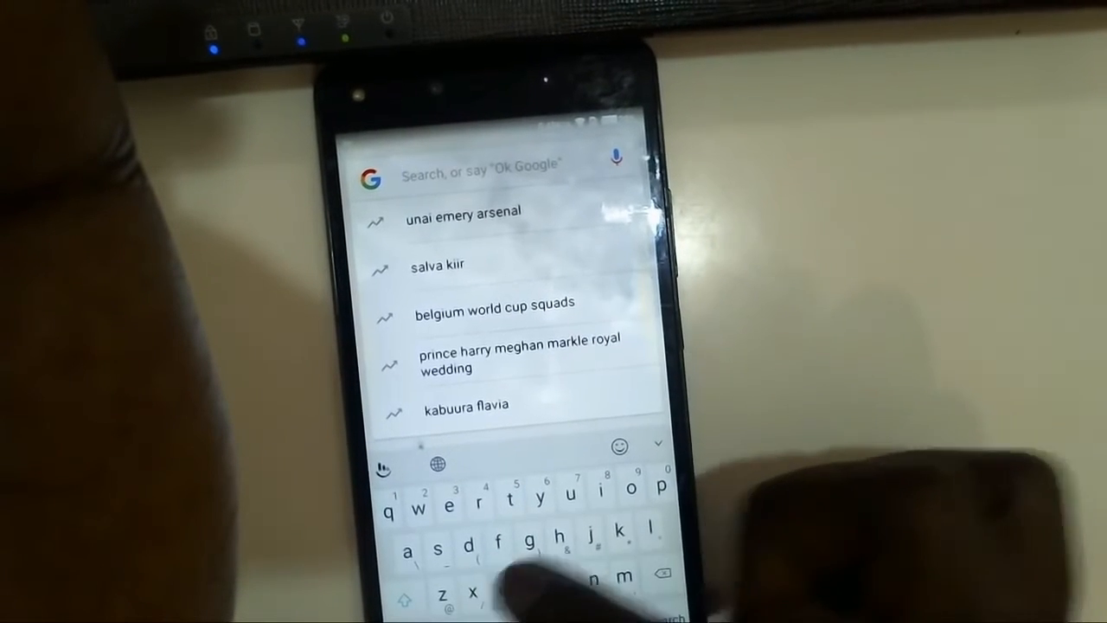
# Search "chro" in the Google search bar and launch the Chrome app from the suggestion
pyautogui.write('chr')
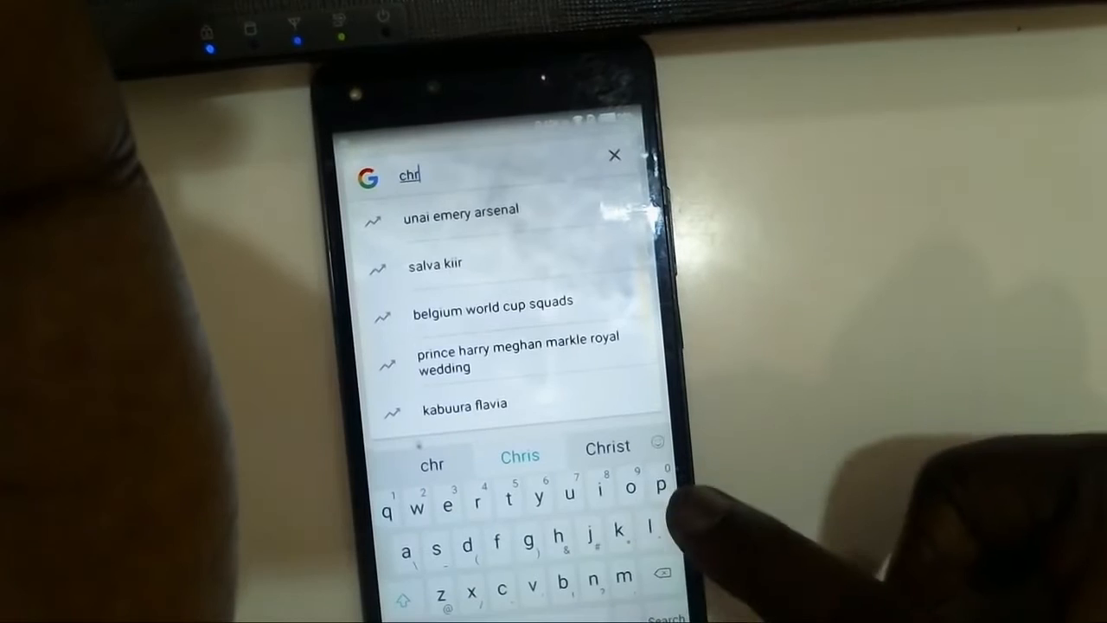
pyautogui.write('o')
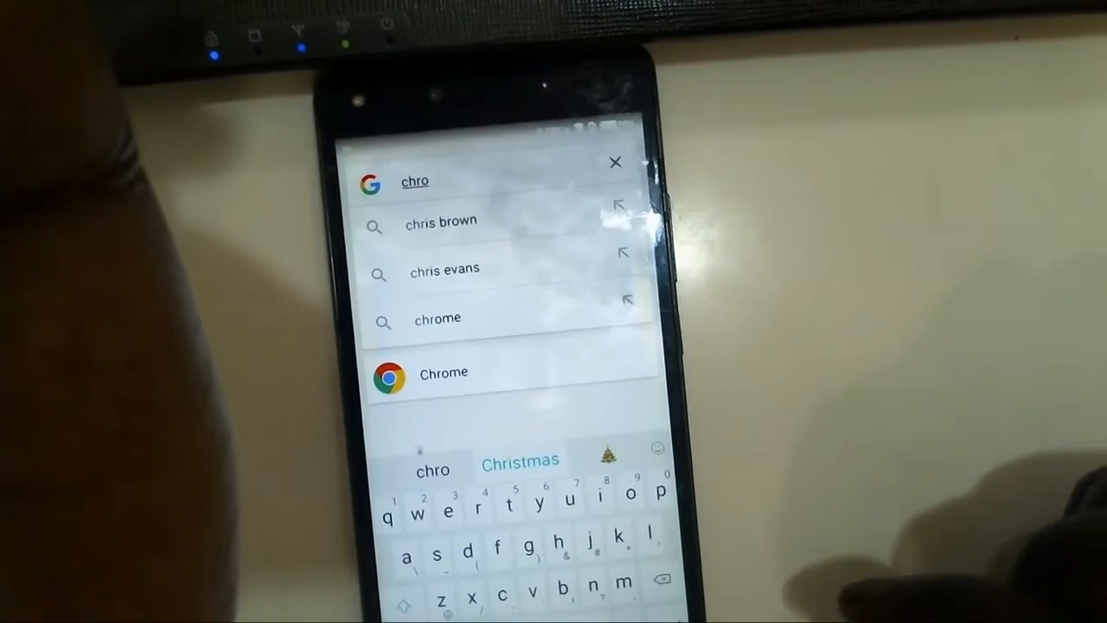
pyautogui.click(443, 372)
pyautogui.write('test')
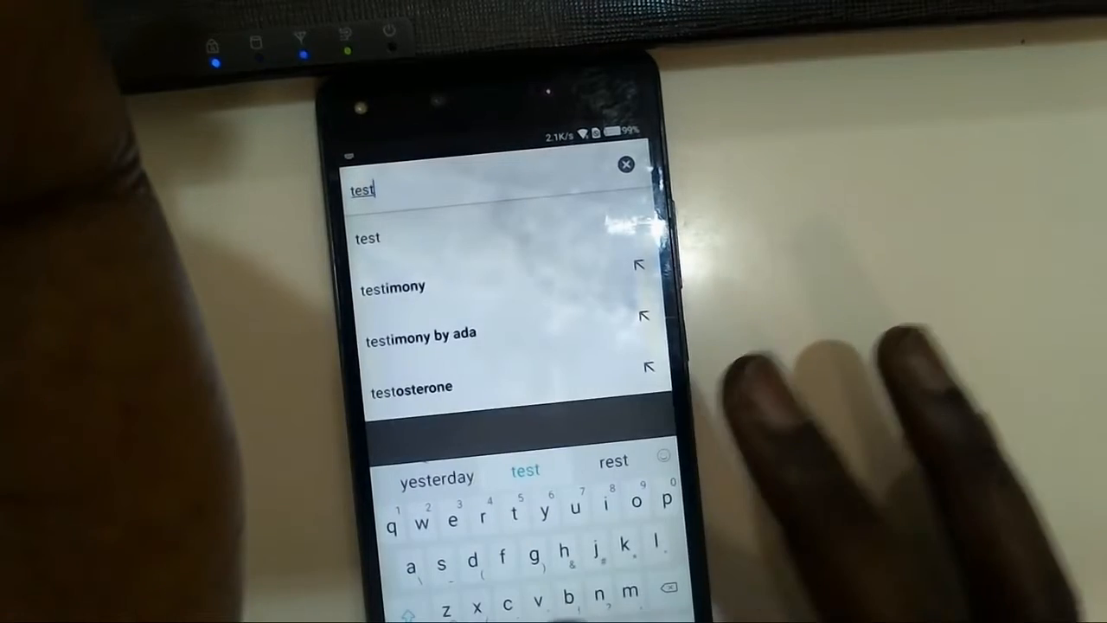
# Search Google for "test dpc" and pick the "test dpc 2.0.6" suggestion
pyautogui.write('dpc')
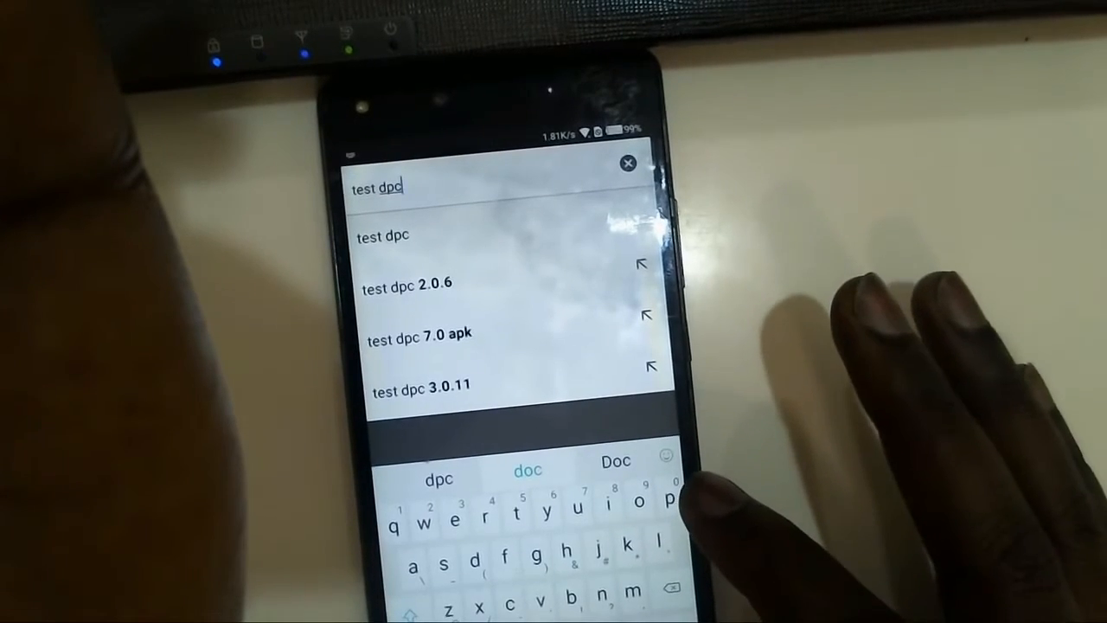
pyautogui.click(384, 235)
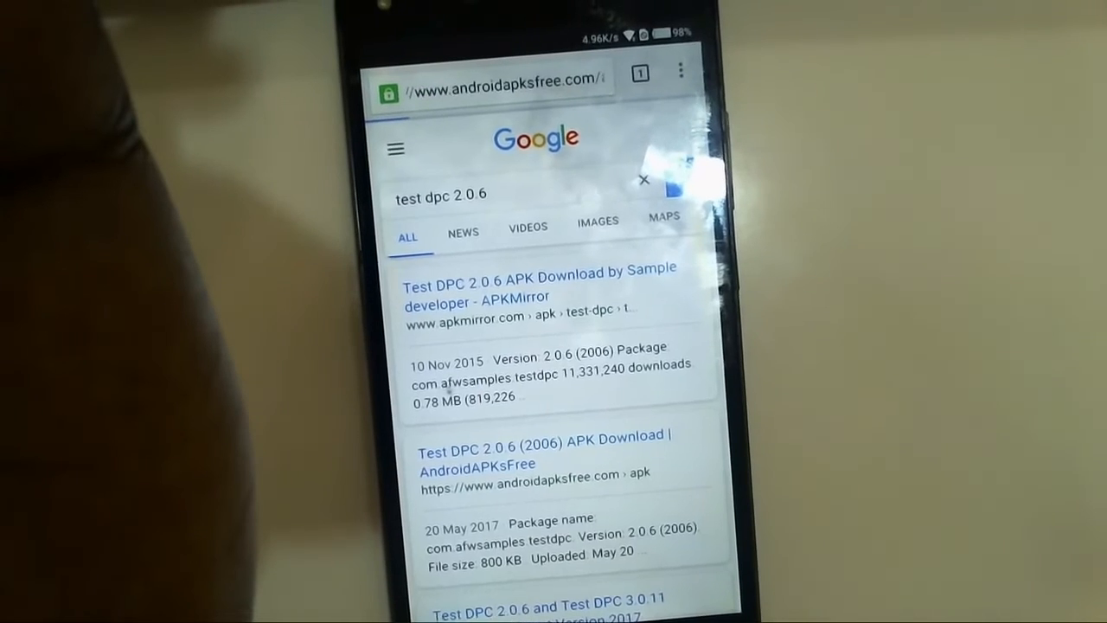
# Open the "Test DPC 2.0.6 (2006) APK Download | AndroidAPKsFree" result
pyautogui.click(544, 450)
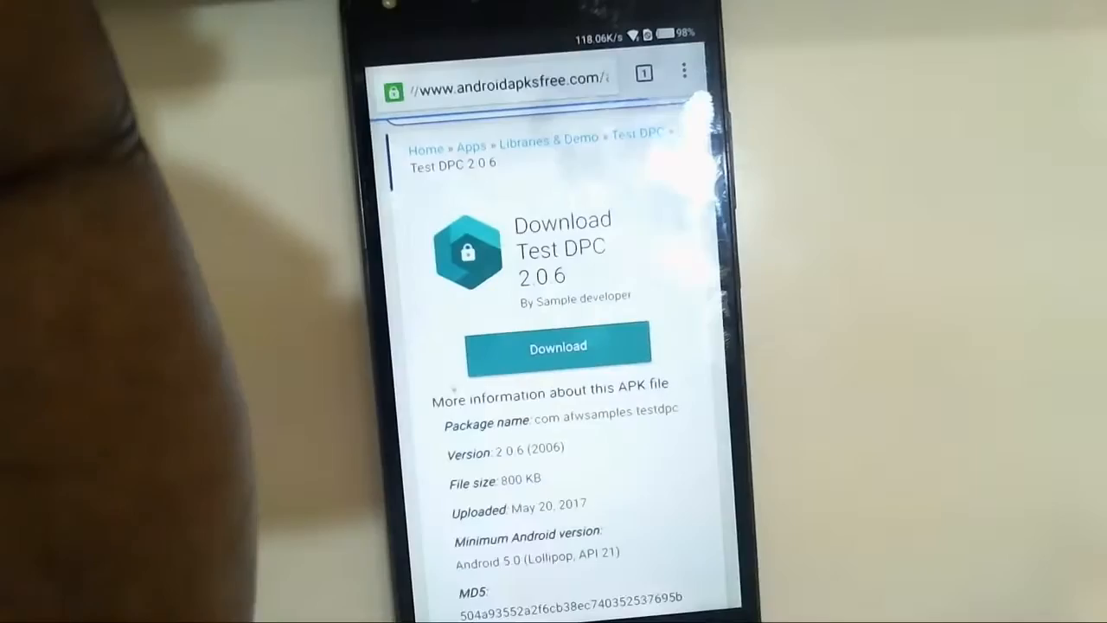
# Download the Test DPC 2.0.6 APK and confirm OK to save it
pyautogui.click(557, 346)
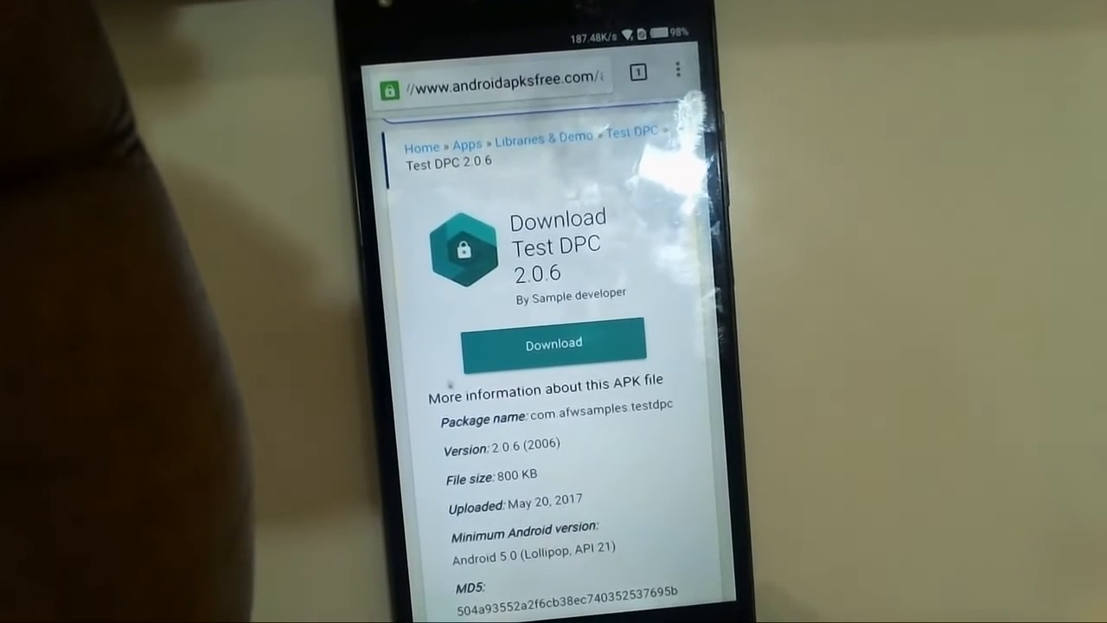
pyautogui.click(553, 342)
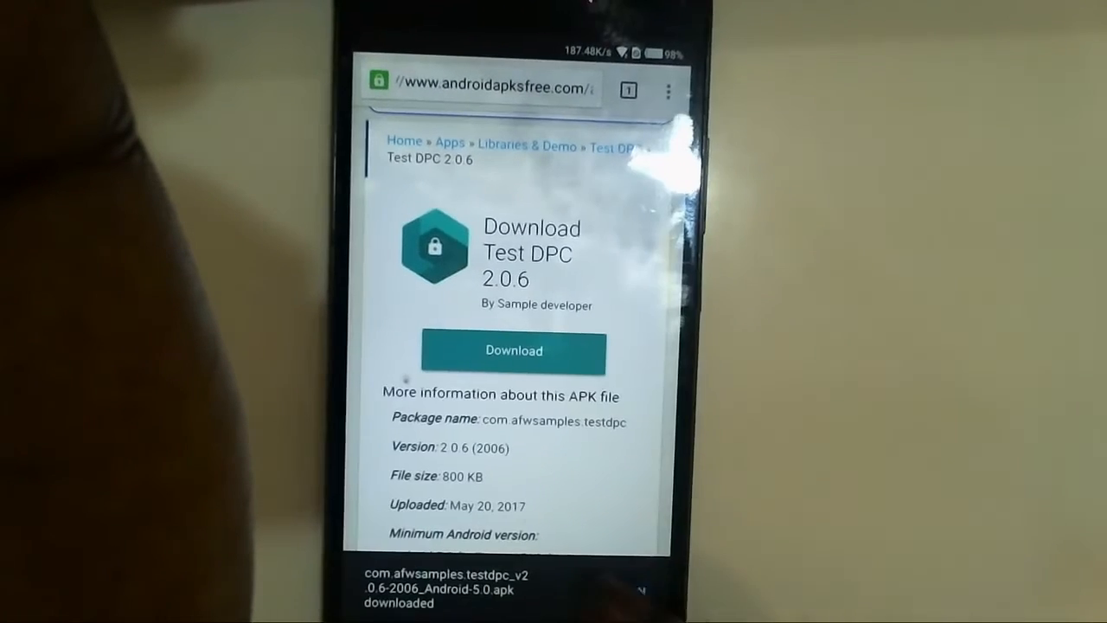